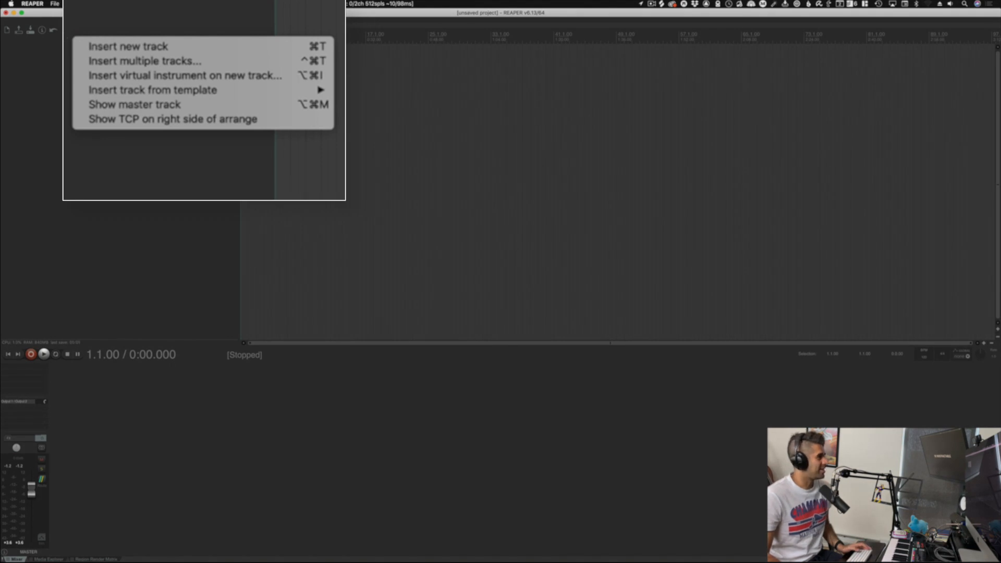
mouse_move(185, 75)
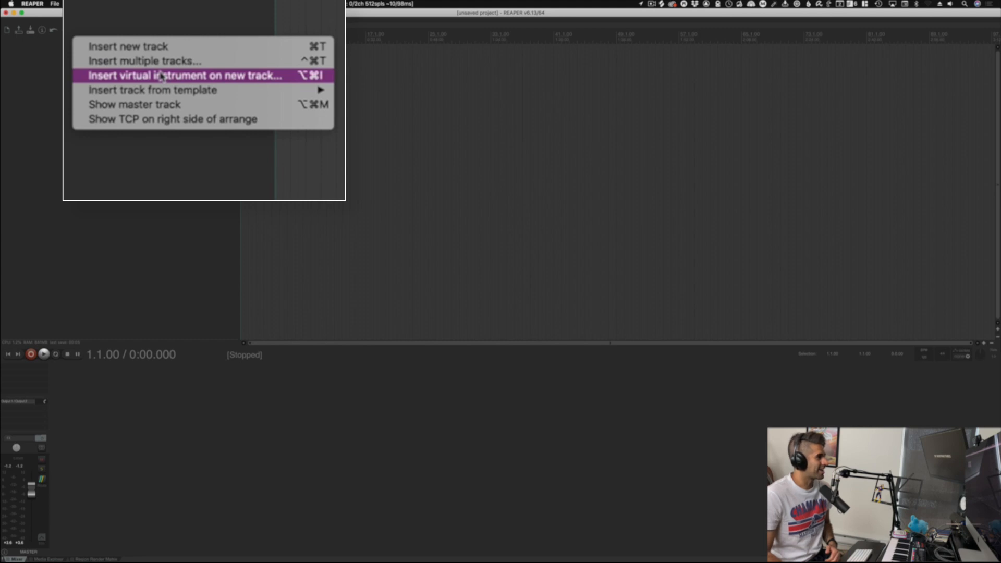
- Insert a virtual instrument on a new track, filter 'rea' and add VSTi: ReaSynth (Cockos)
click(184, 75)
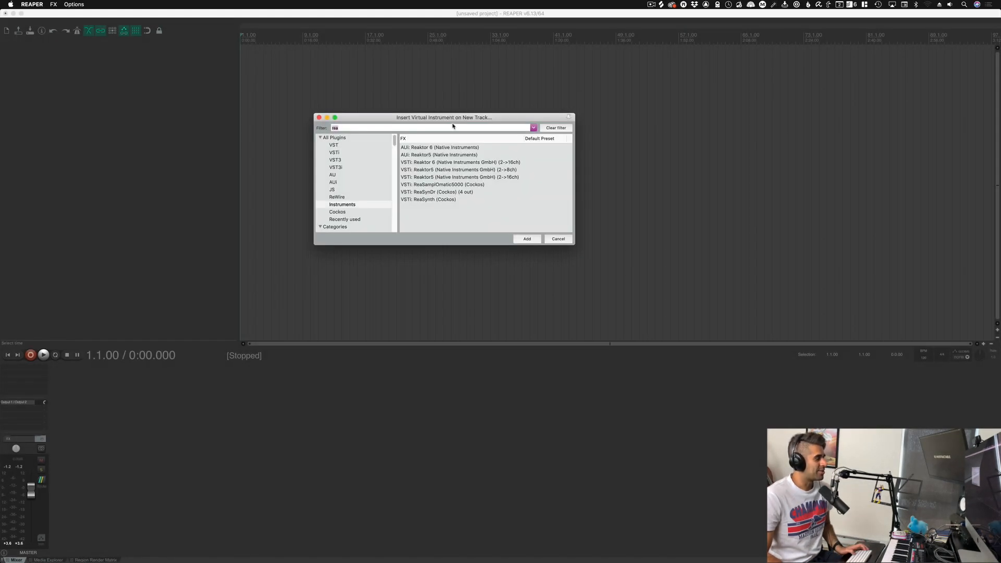
click(555, 127)
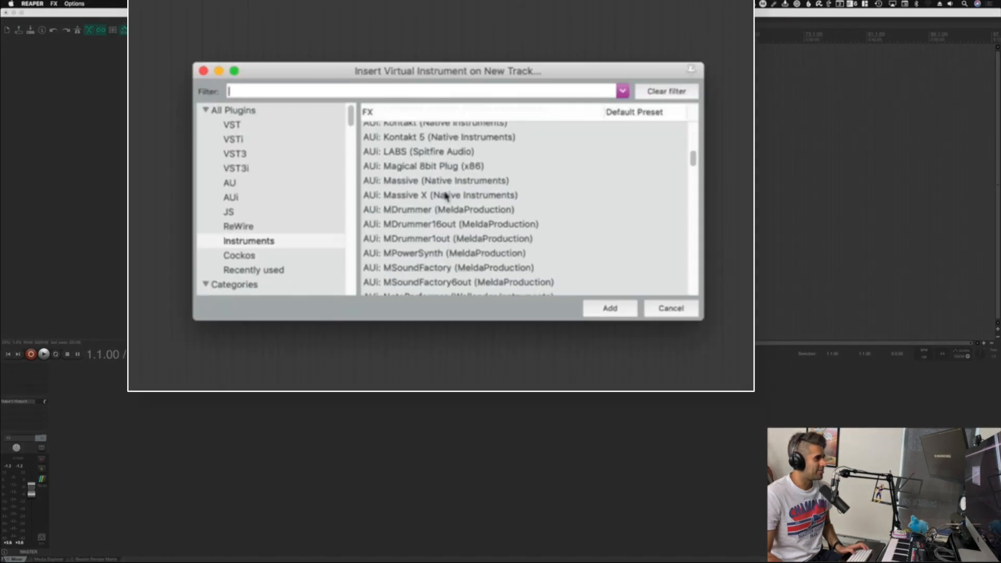
text(rea)
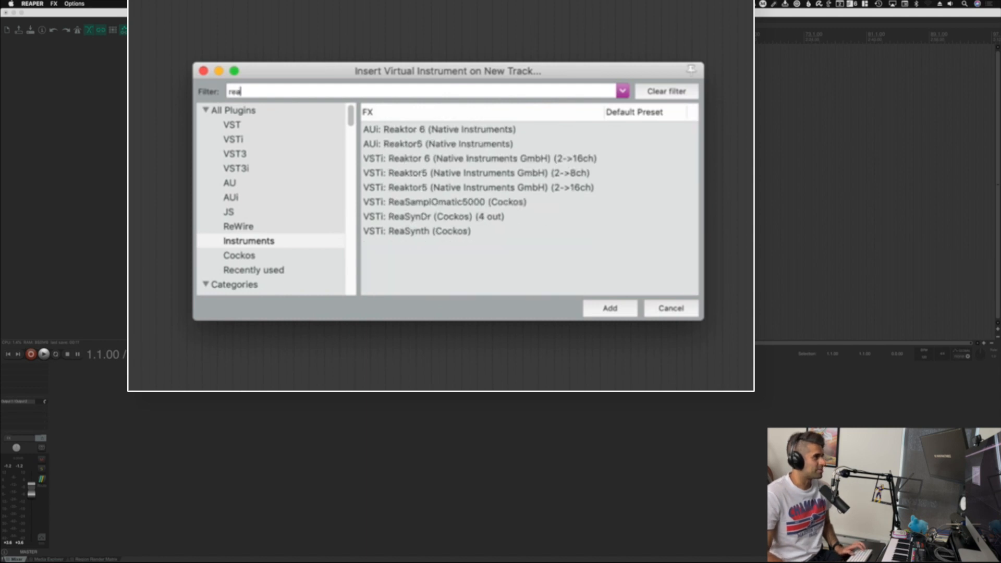
mouse_move(439, 238)
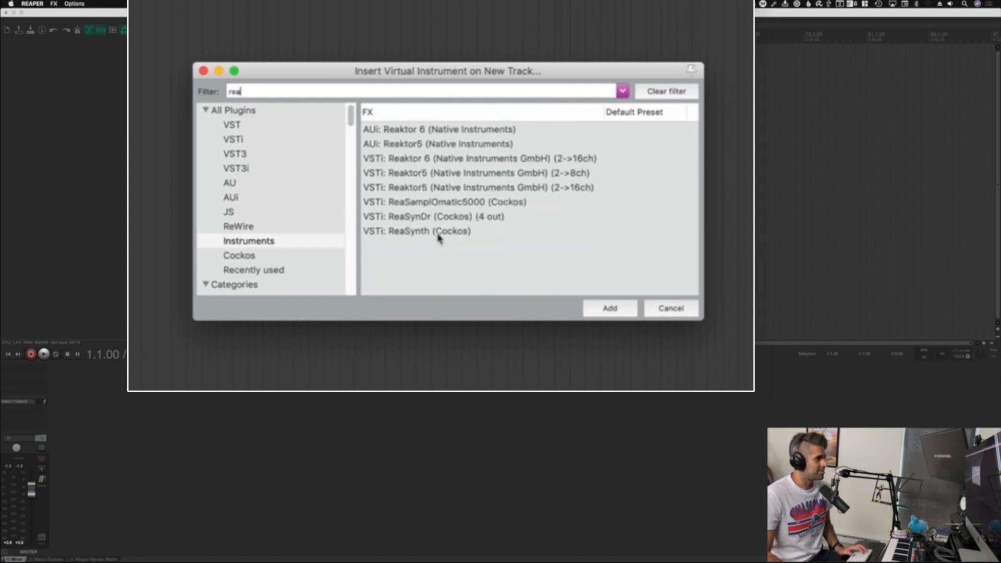
click(416, 230)
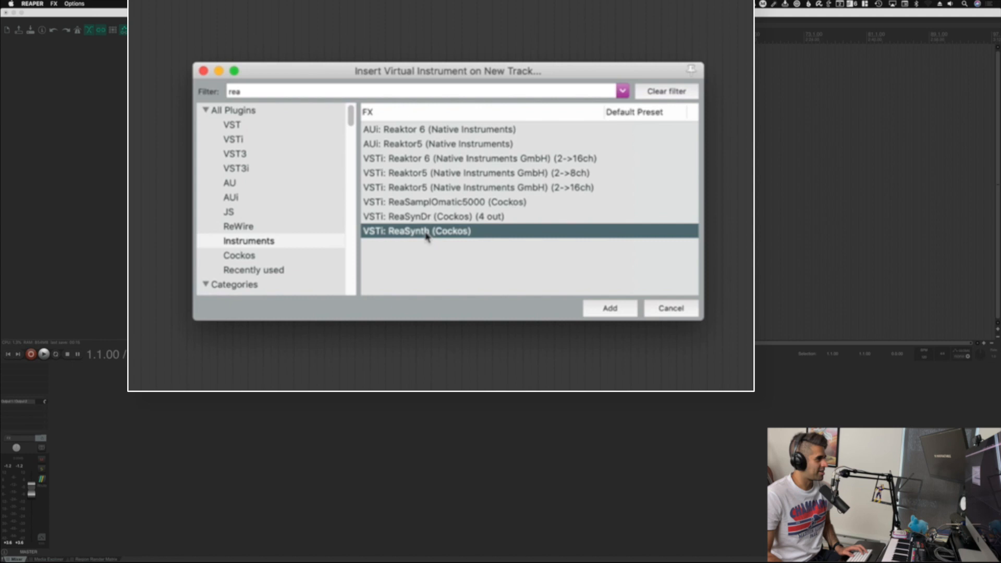
click(608, 308)
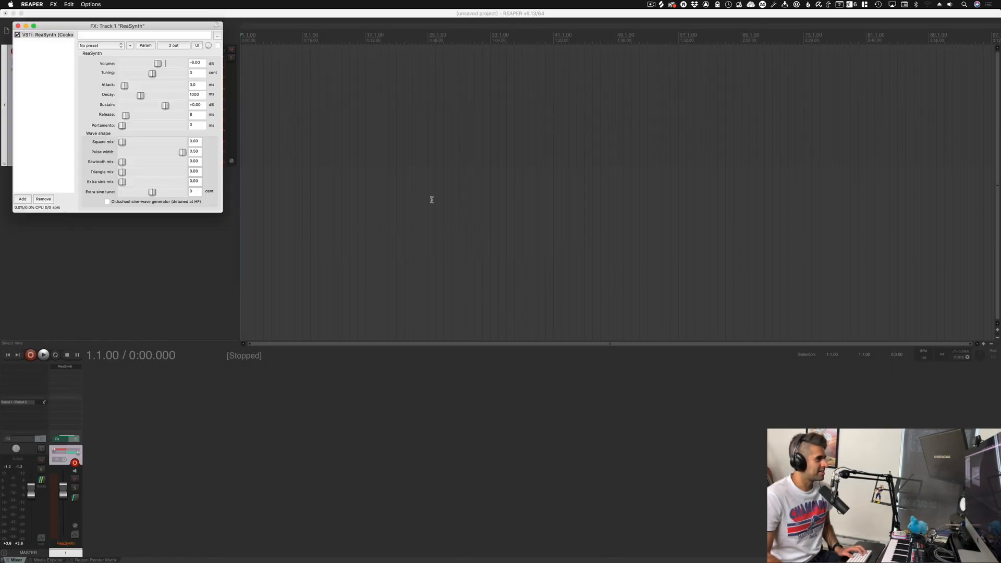
drag(116, 25, 361, 39)
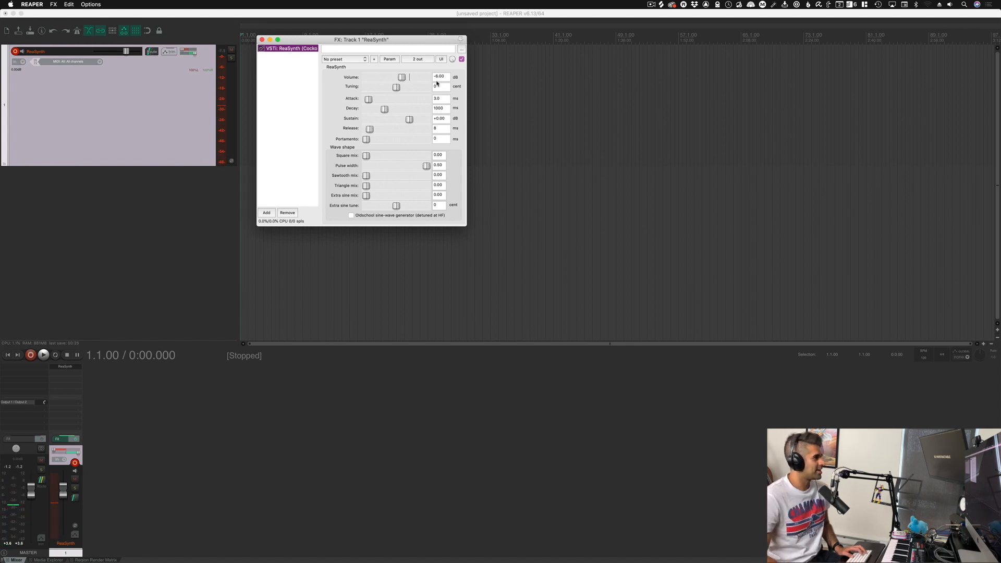
click(67, 61)
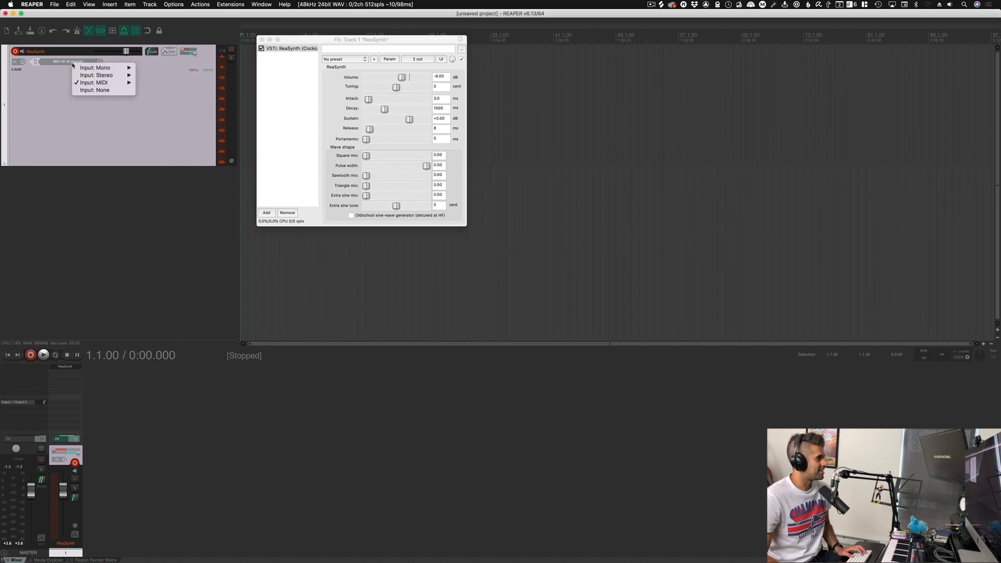
mouse_move(93, 104)
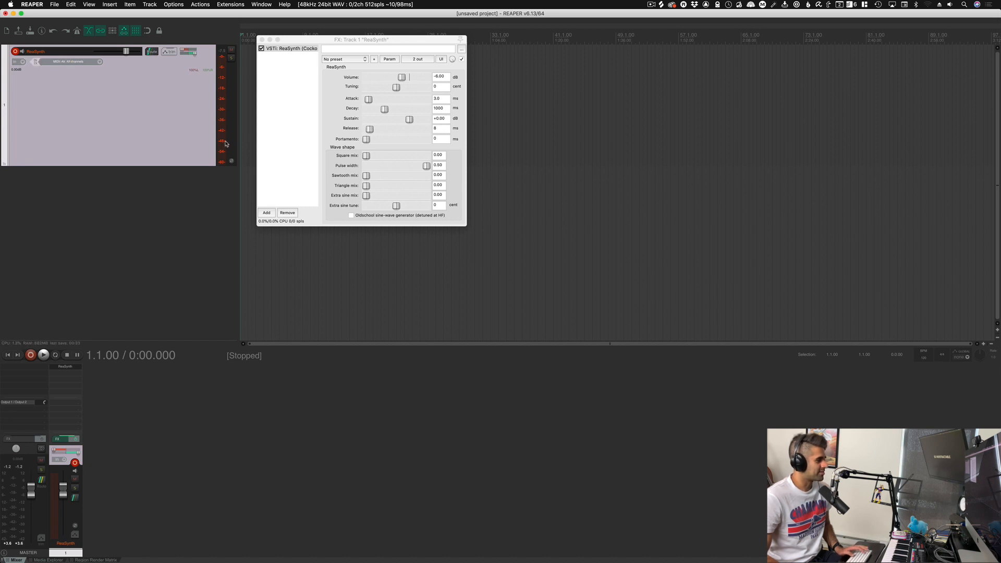
mouse_move(225, 143)
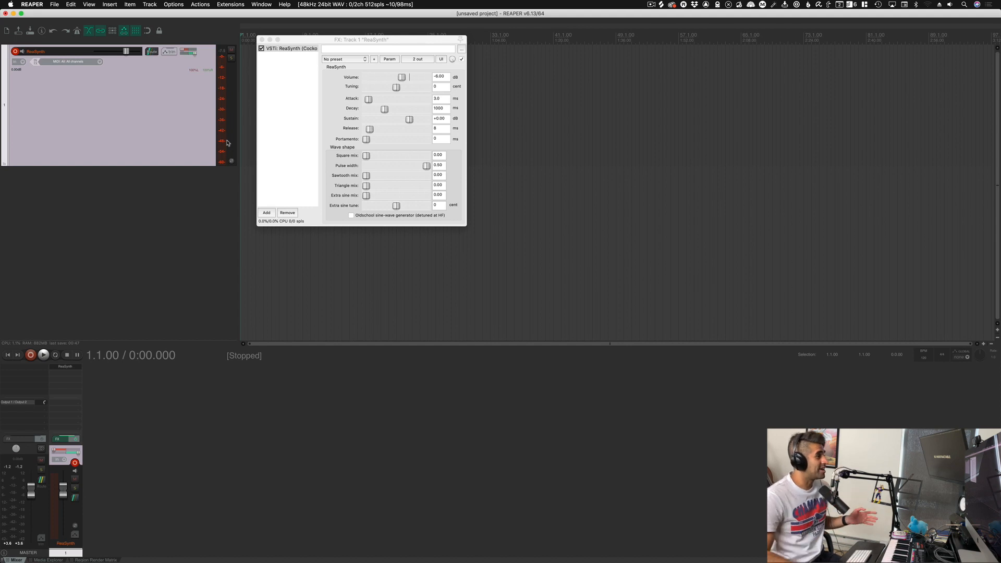
mouse_move(233, 138)
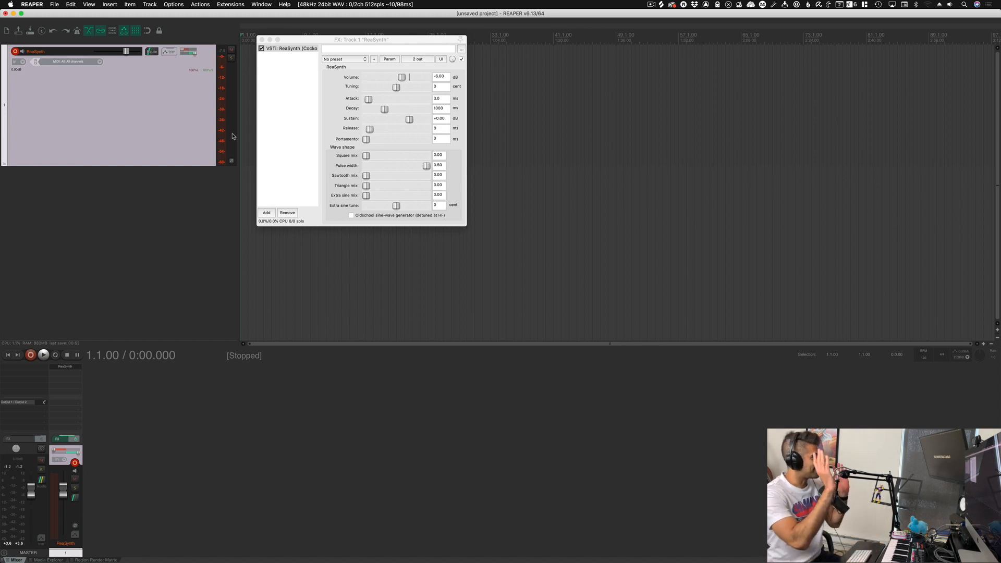
mouse_move(264, 66)
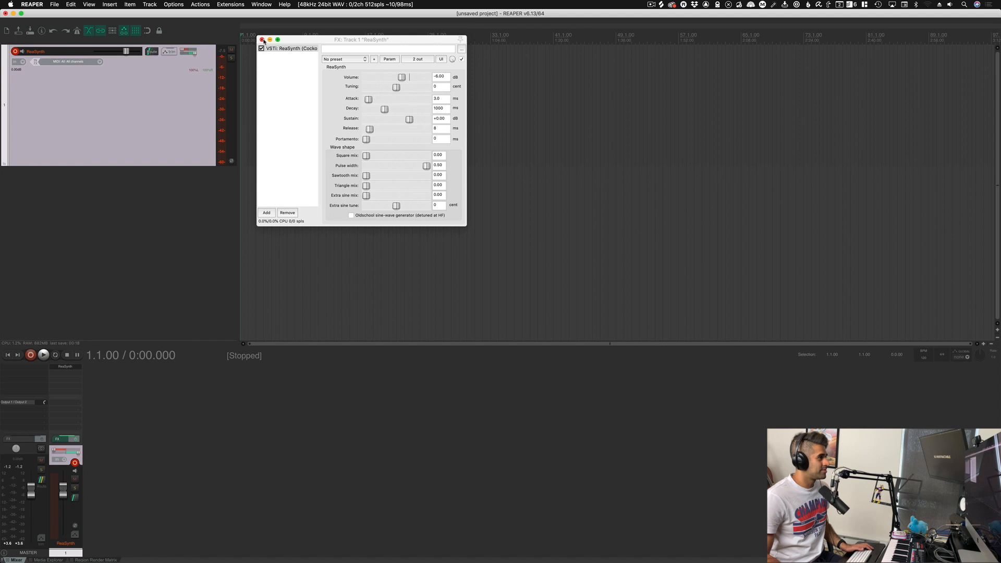
- Close the ReaSynth settings window, leaving a single fresh track
click(263, 39)
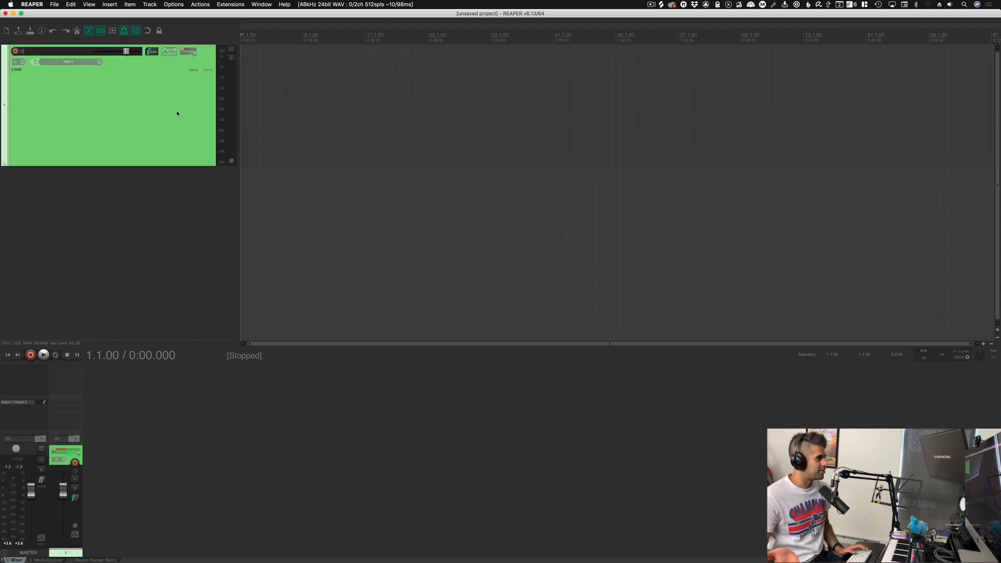
mouse_move(122, 111)
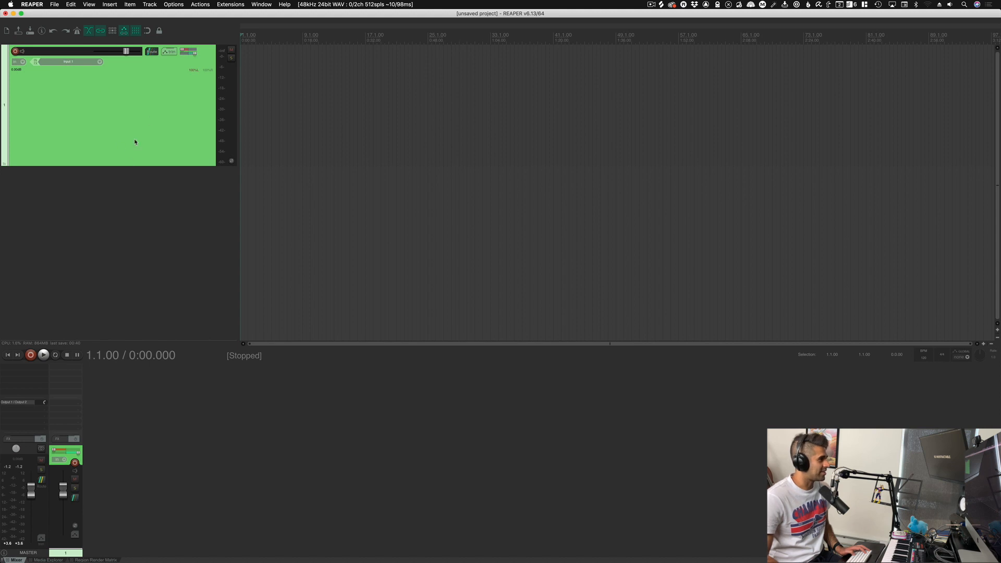
mouse_move(75, 369)
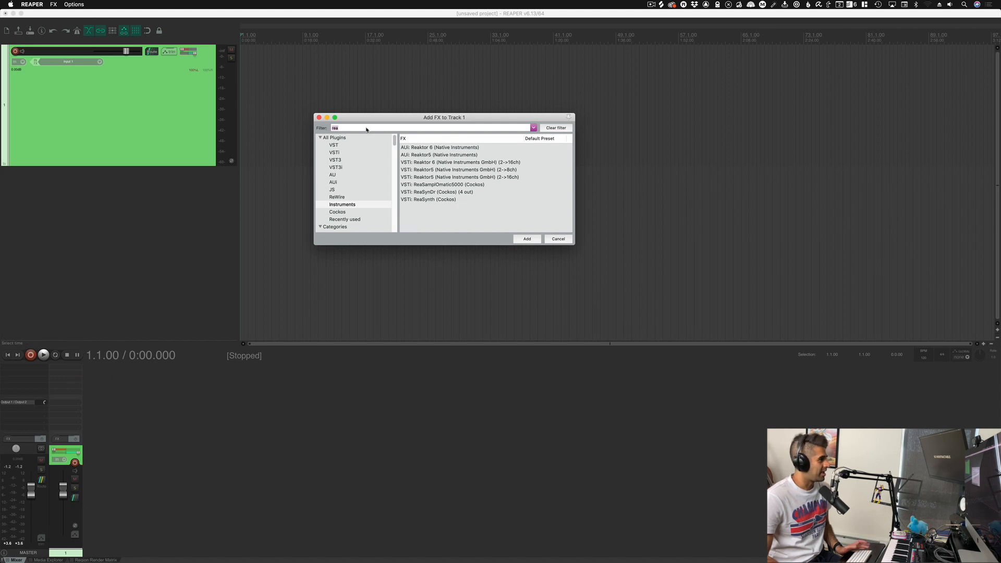
mouse_move(440, 200)
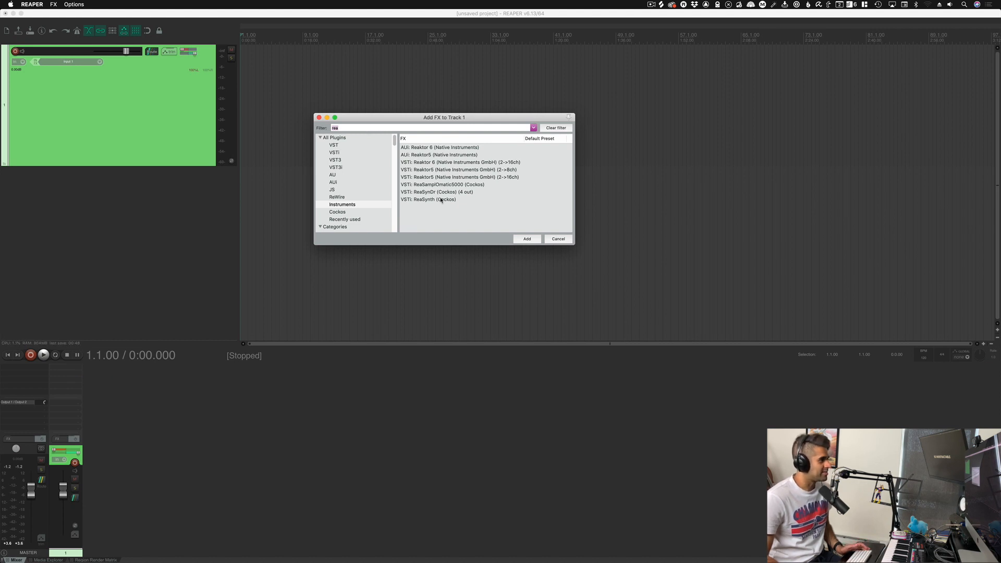
click(525, 238)
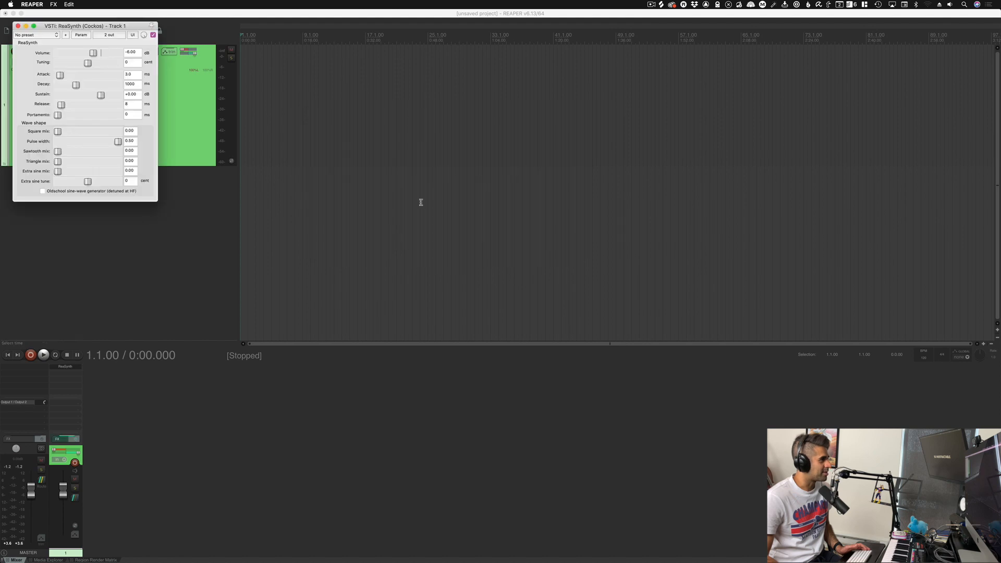
drag(83, 26, 379, 30)
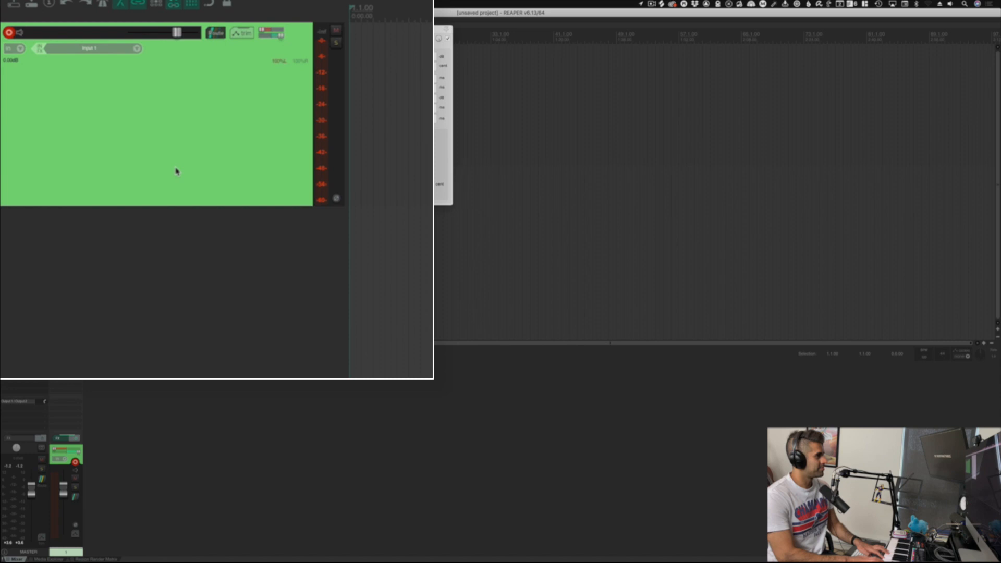
mouse_move(166, 150)
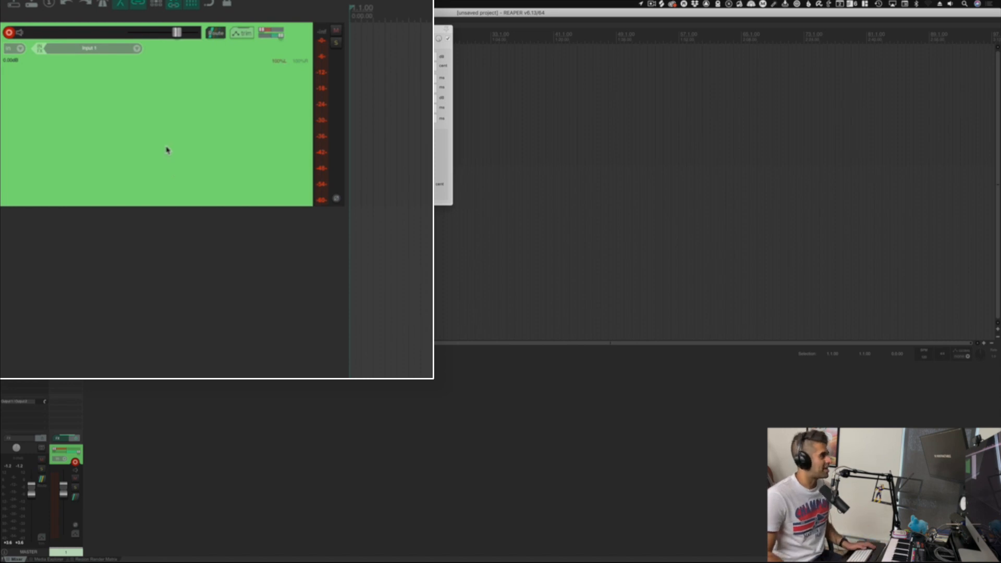
mouse_move(104, 71)
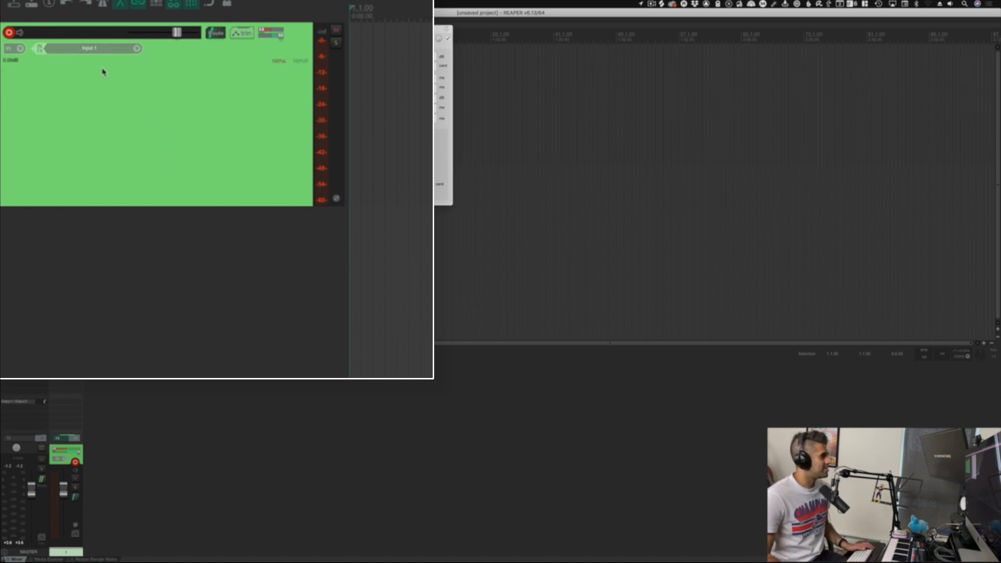
mouse_move(90, 49)
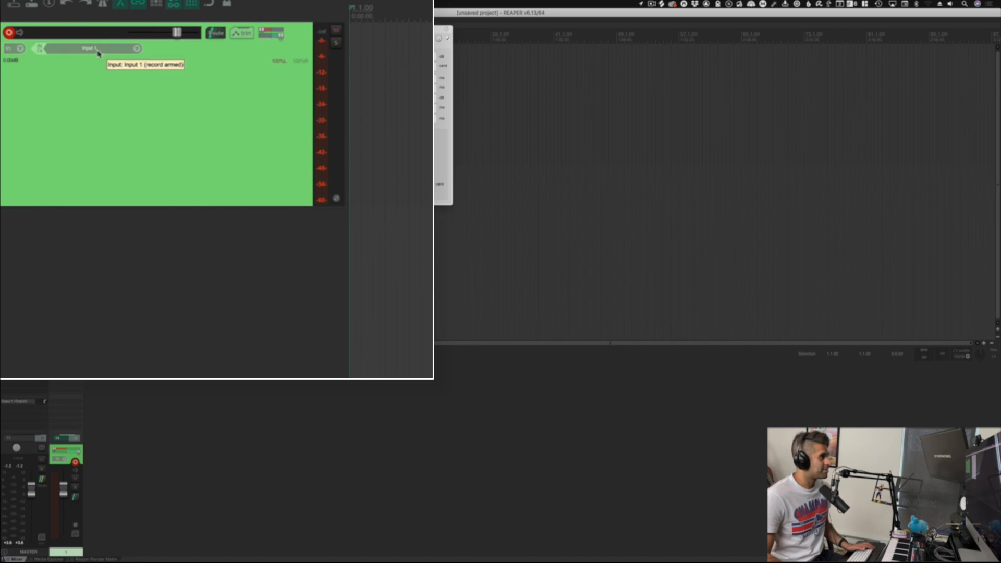
- Set Track 1's input to MIDI from M-Audio Code 61 USB, all channels
click(90, 49)
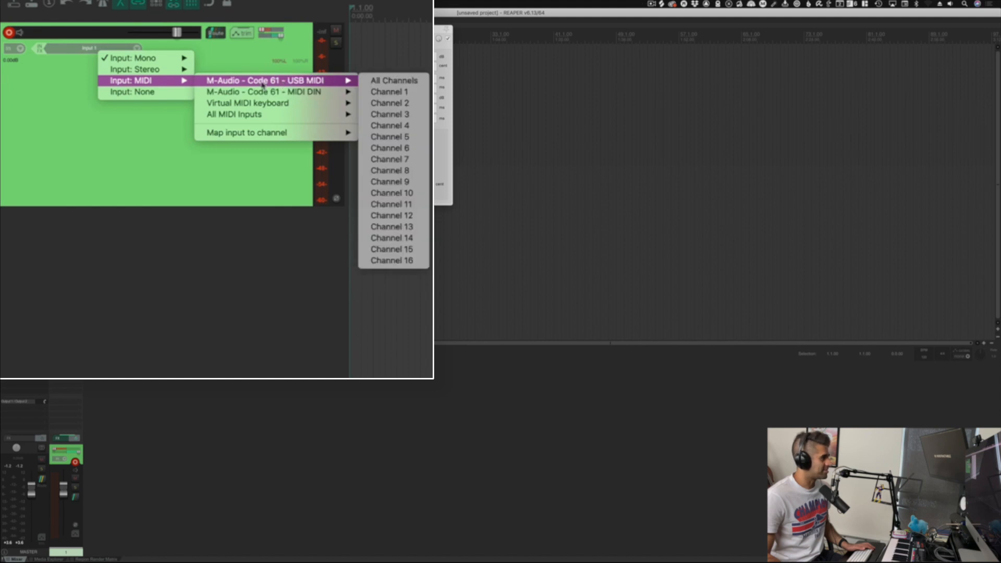
mouse_move(393, 80)
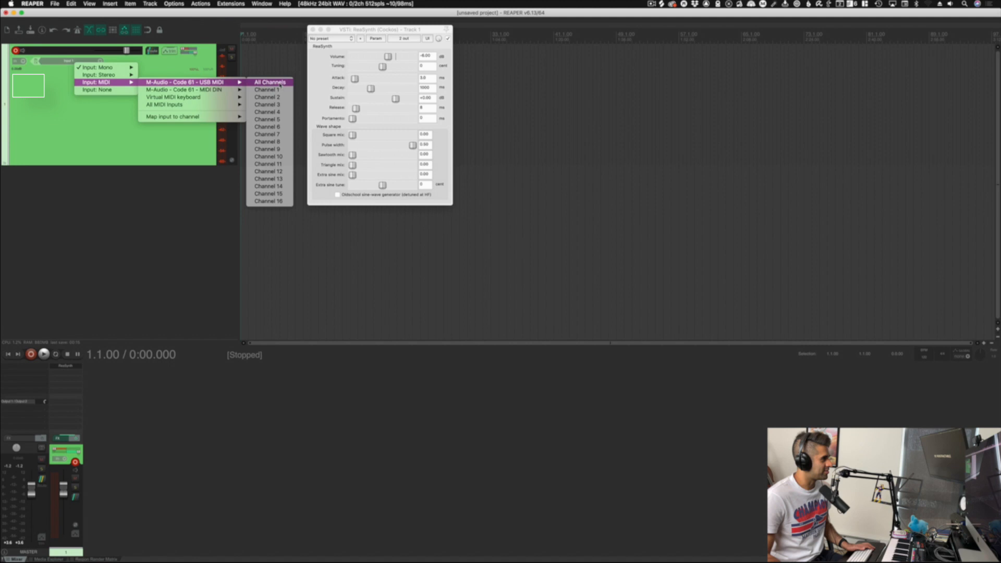
click(269, 81)
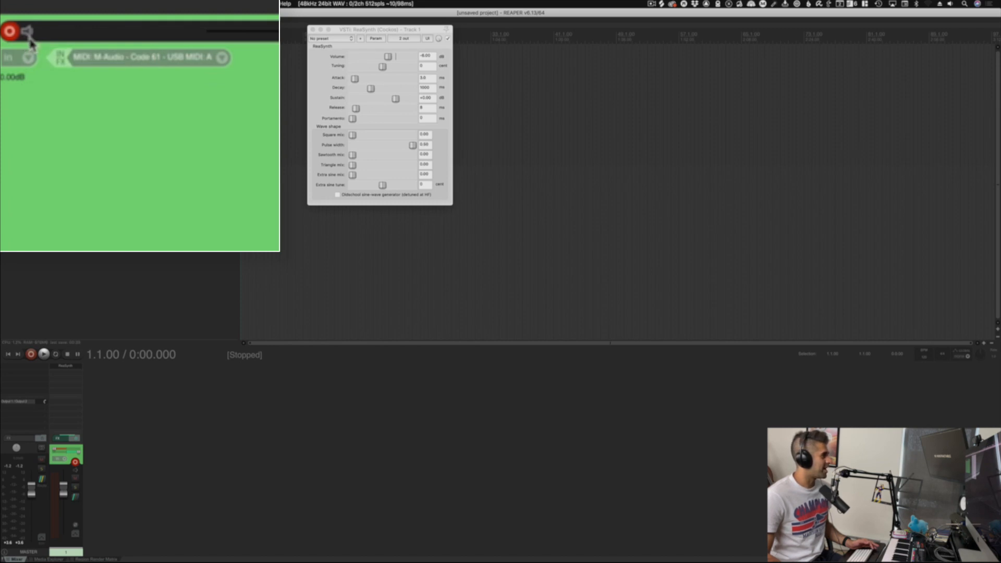
mouse_move(28, 30)
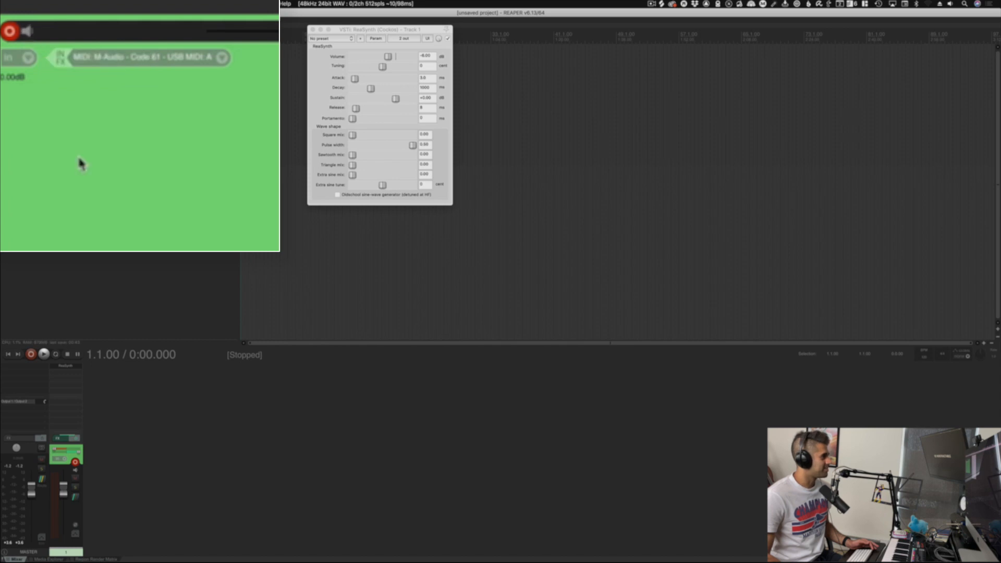
mouse_move(59, 154)
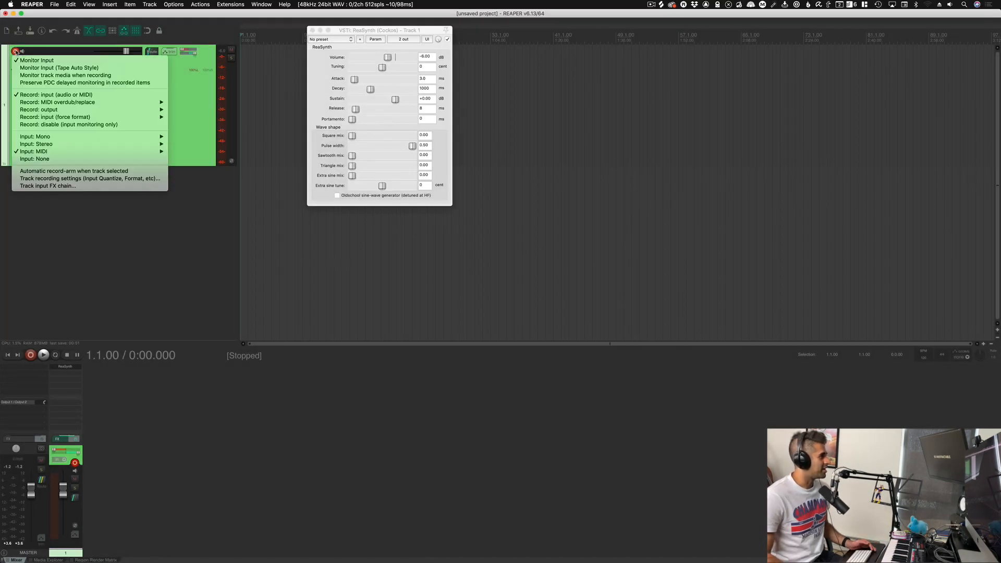
mouse_move(38, 60)
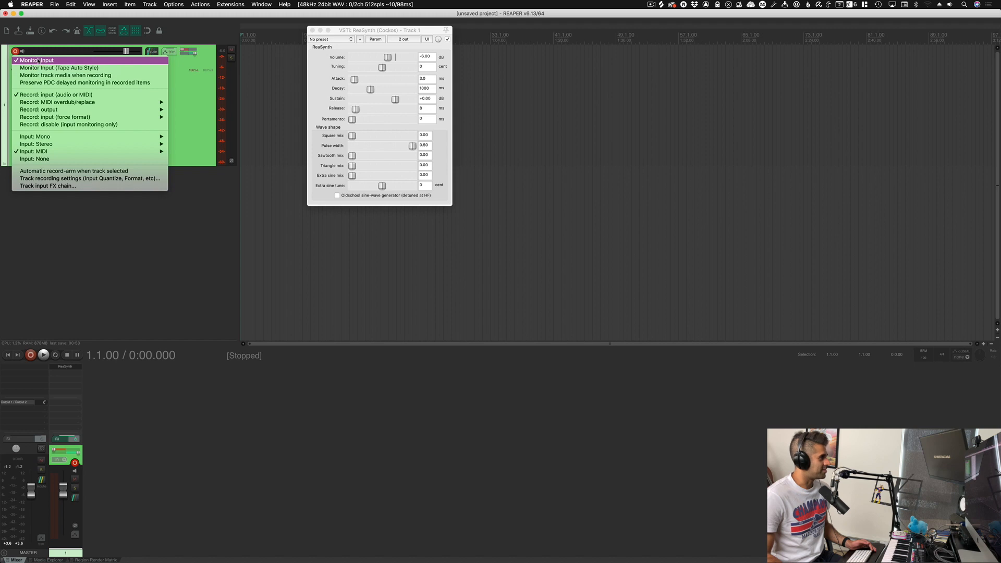
- Switch on Monitor Input for the armed track and show the Actions list
click(38, 150)
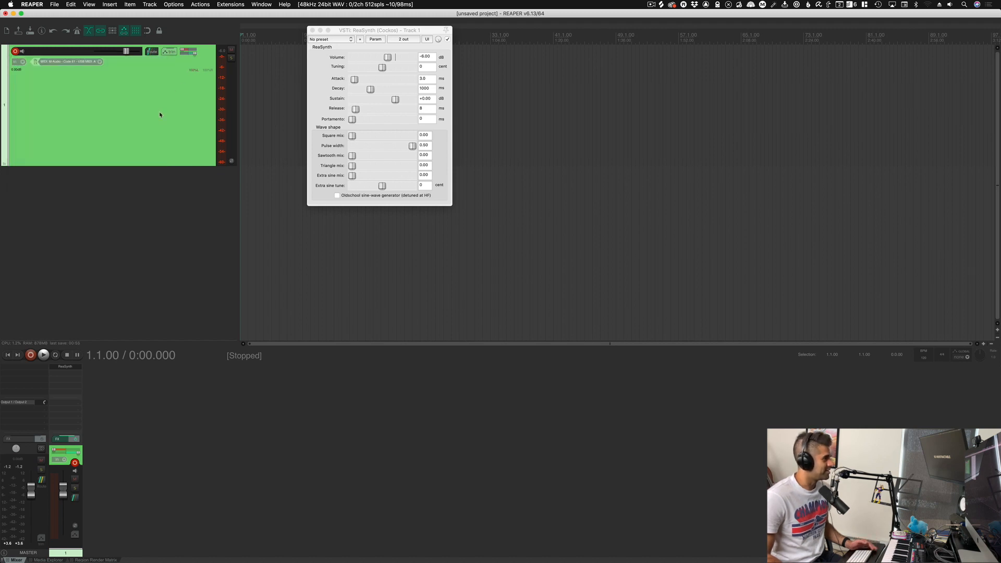
click(312, 30)
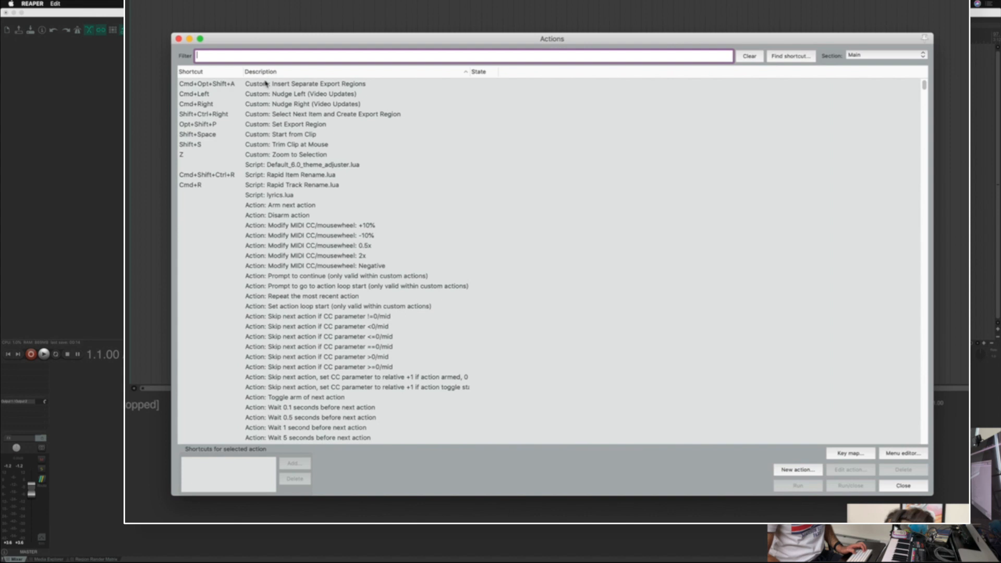
- Filter the Actions list with 'instru' to find 'Insert virtual instrument on new track'
text(instrument)
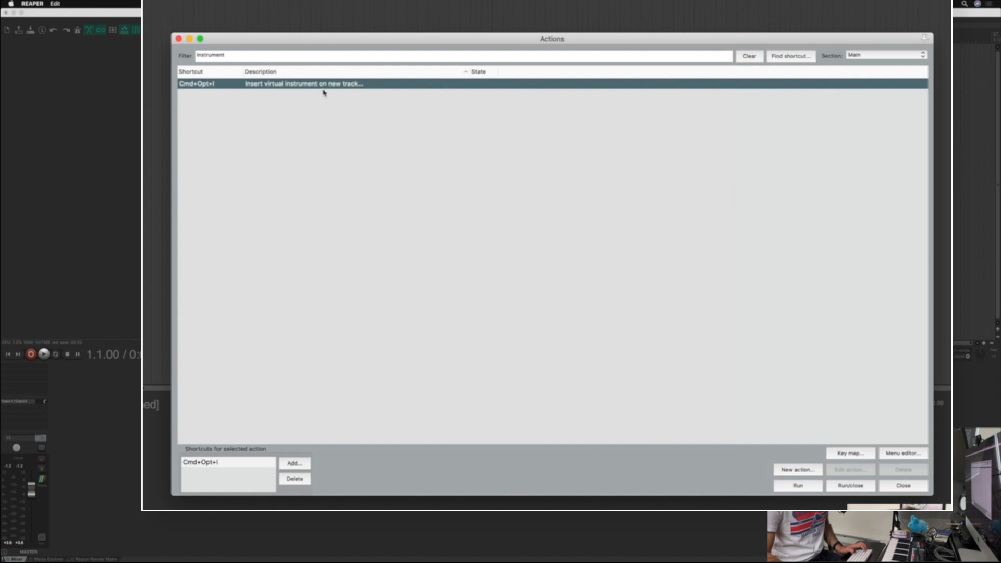
mouse_move(199, 95)
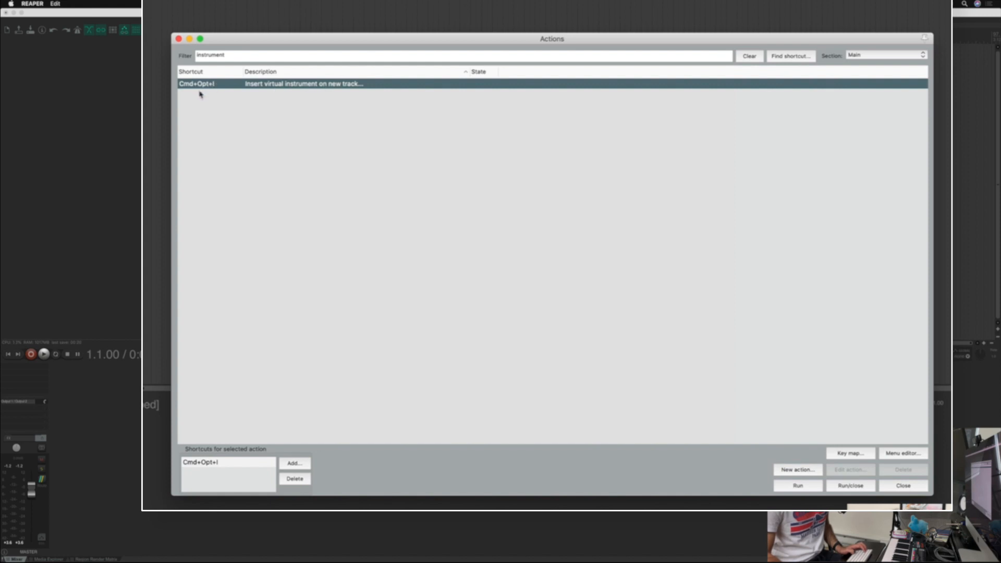
mouse_move(272, 87)
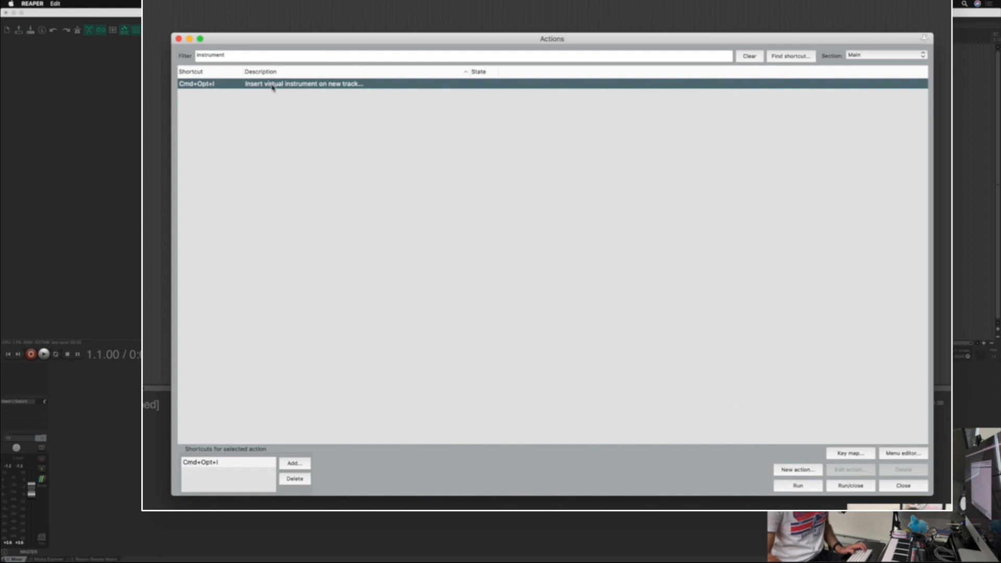
mouse_move(299, 90)
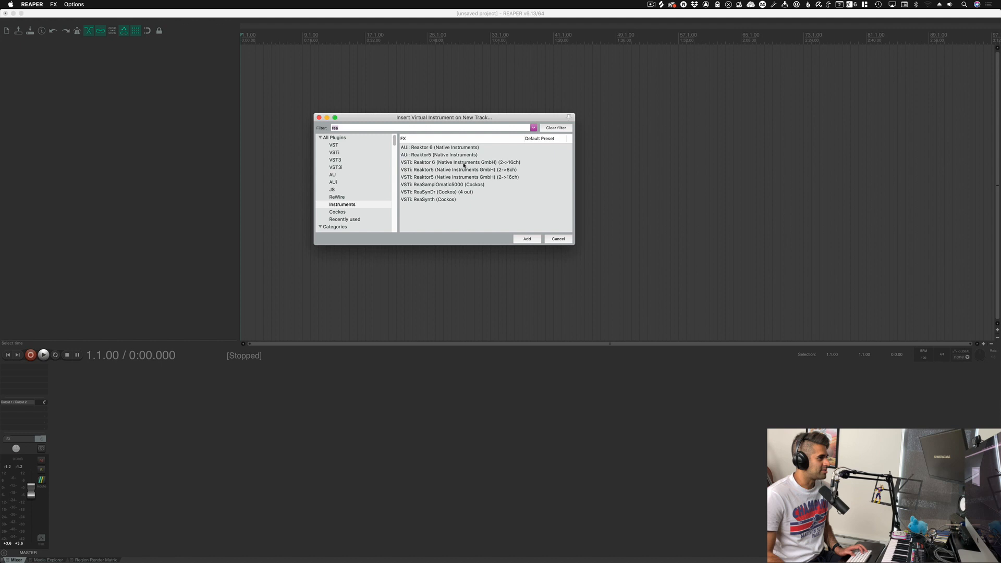
mouse_move(446, 200)
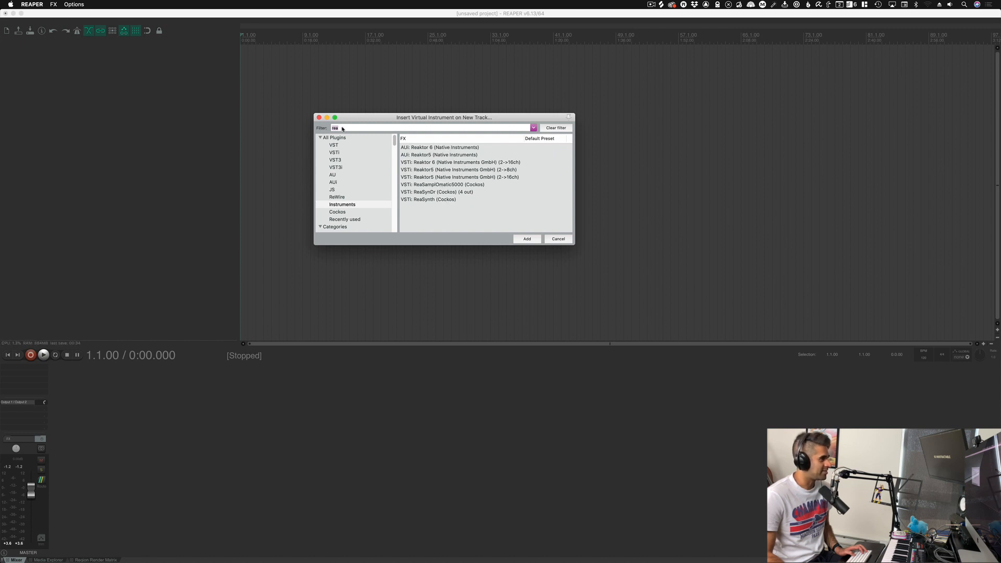
mouse_move(383, 155)
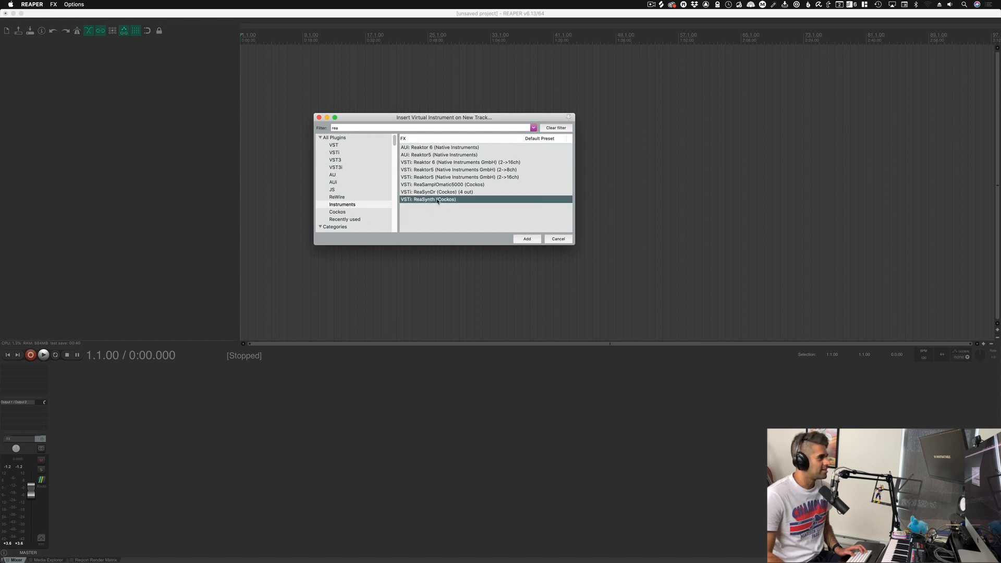
- Add ReaSynth on a new track via the action and turn its record monitoring on
click(526, 238)
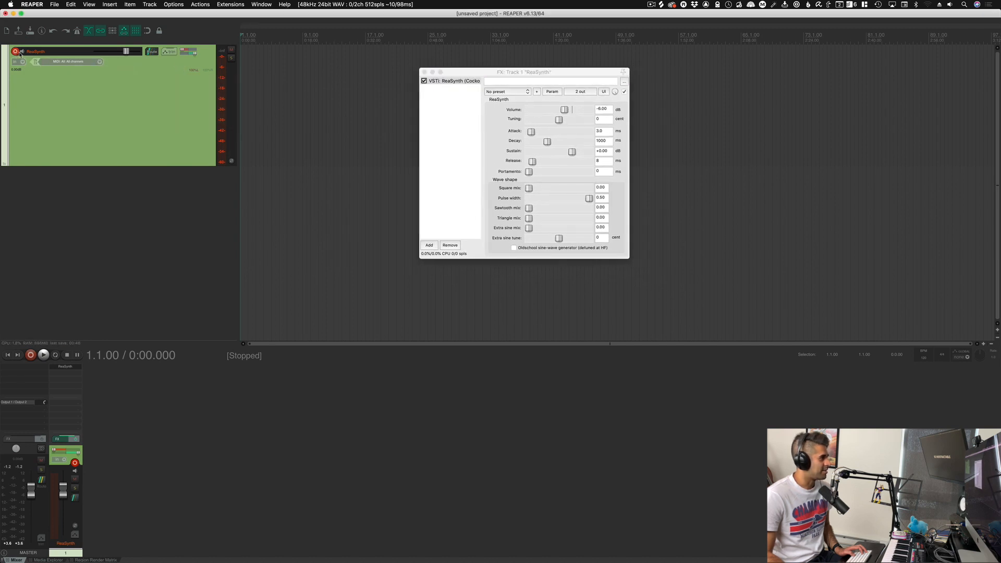
click(21, 51)
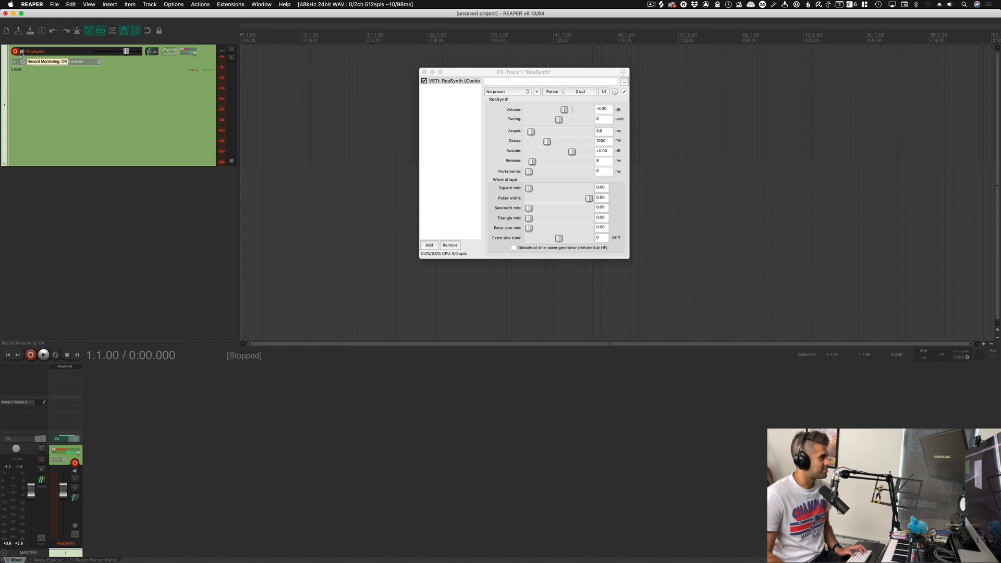